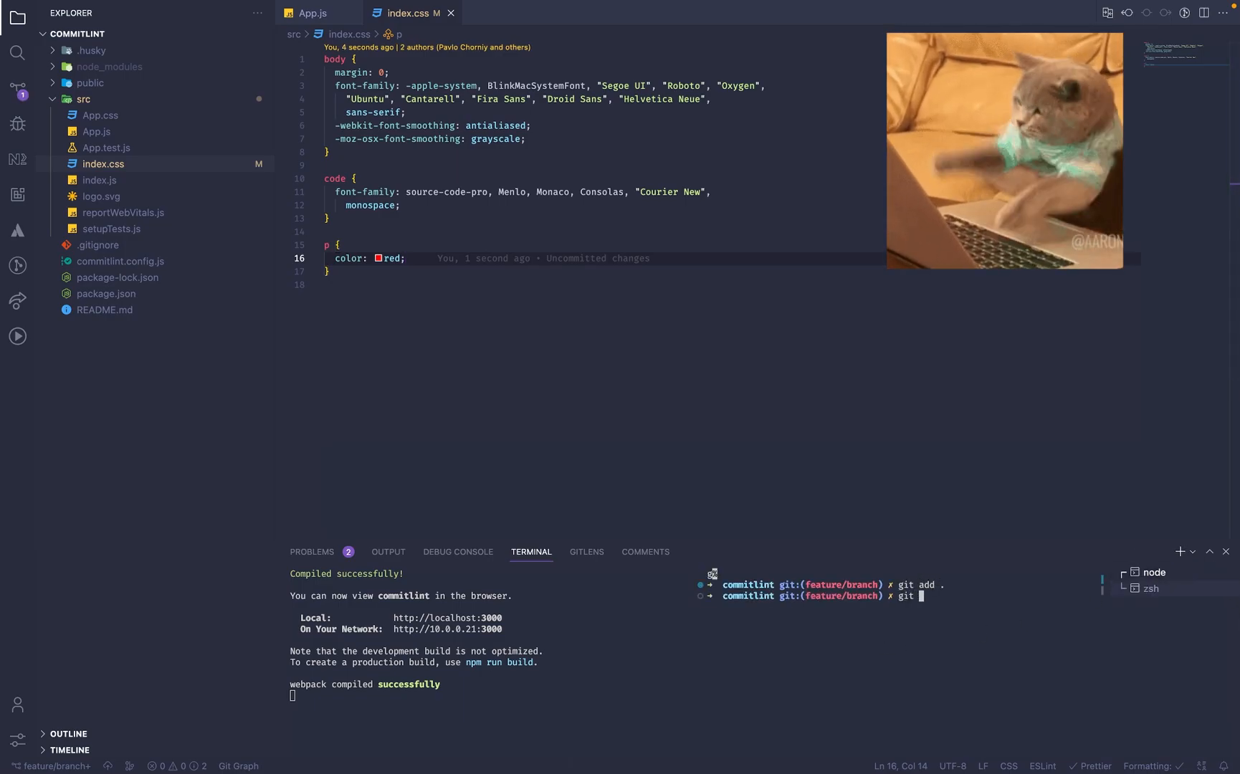
Run git commit -m "red text" and see commitlint reject the empty subject and type.
type("commit -")
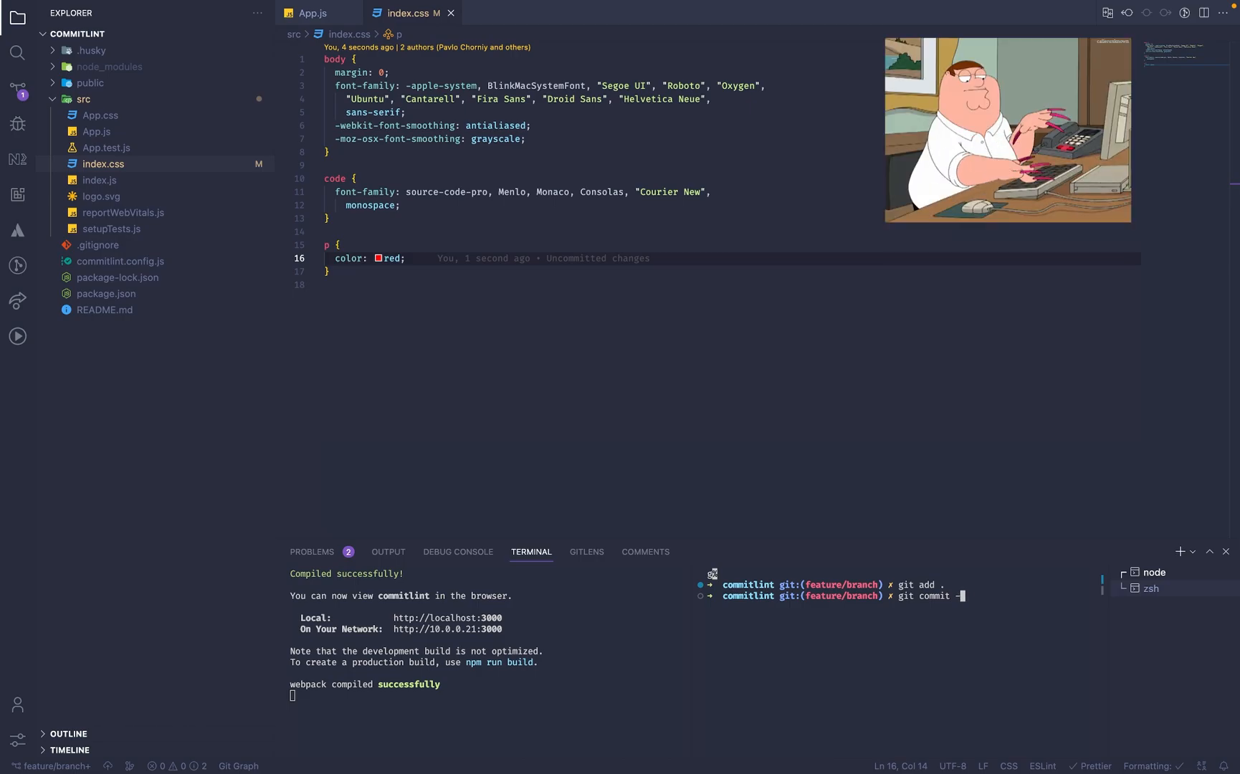
type("\"red text")
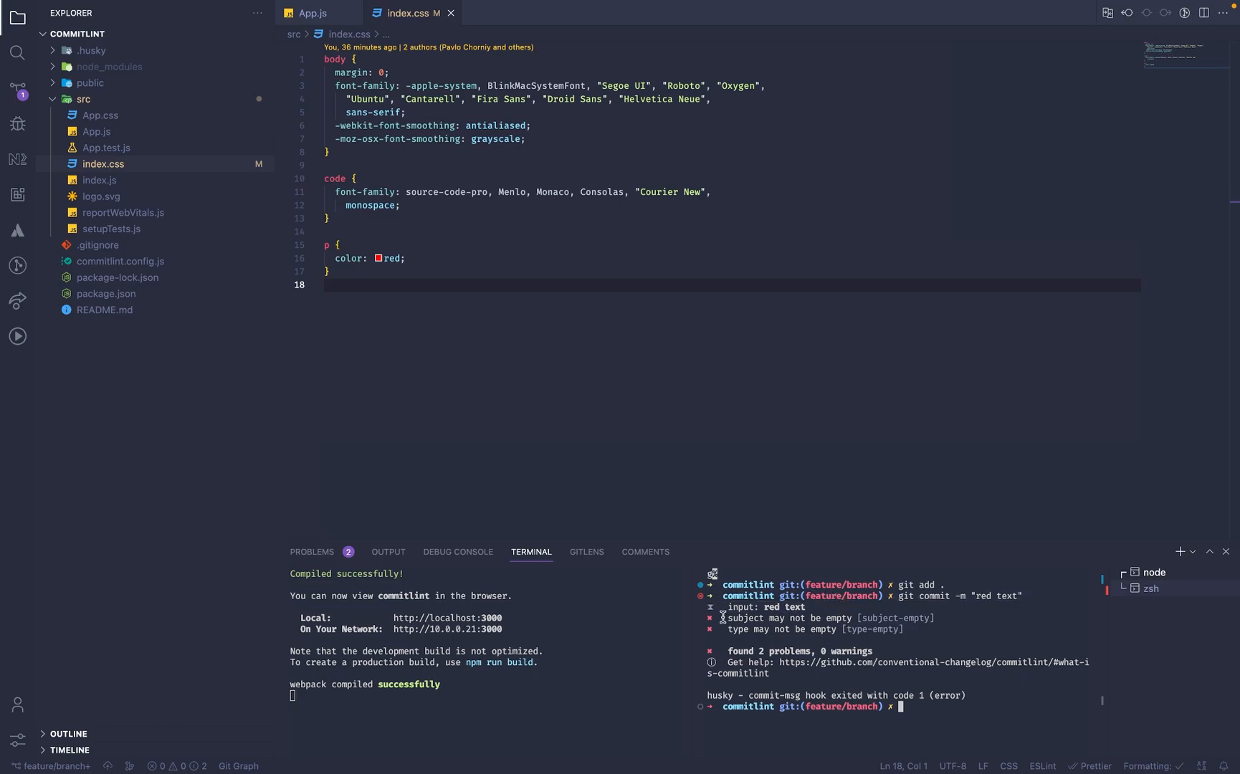
mouse_move(771, 617)
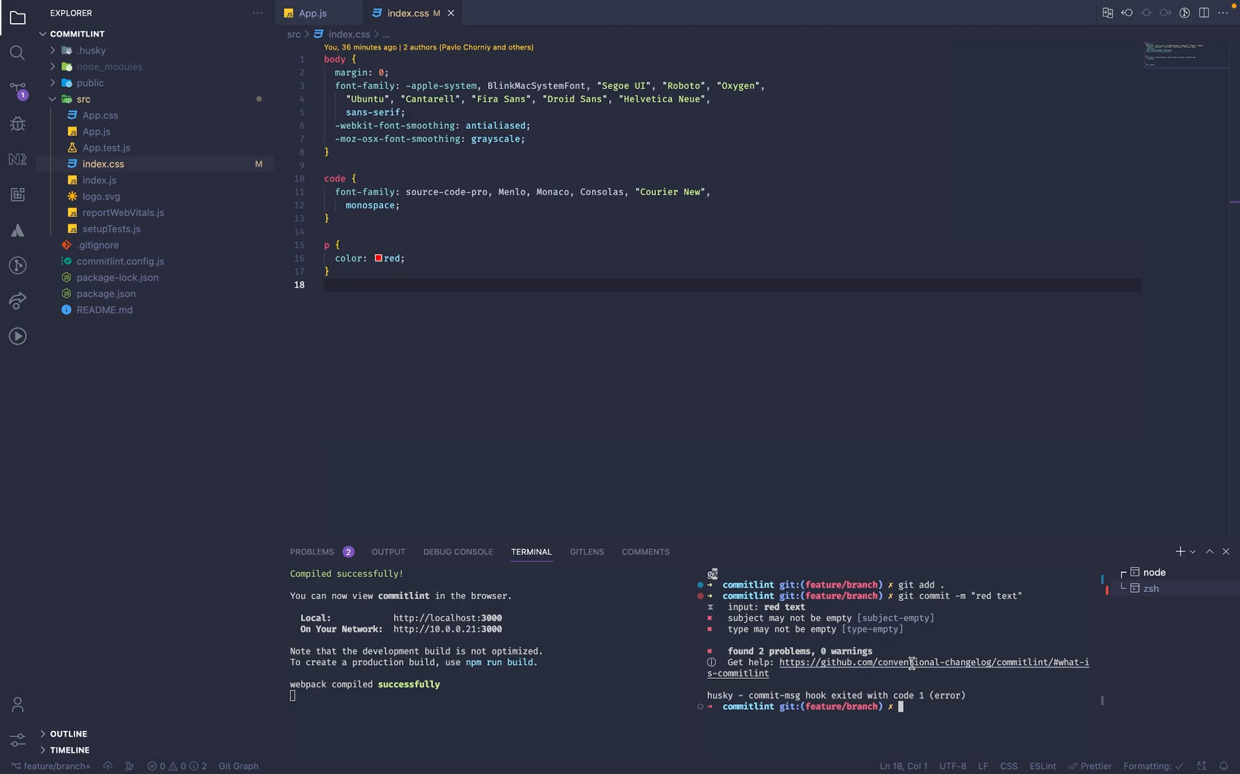
Follow the commitlint help link to the GitHub README's "What is commitlint" section.
left_click(933, 662)
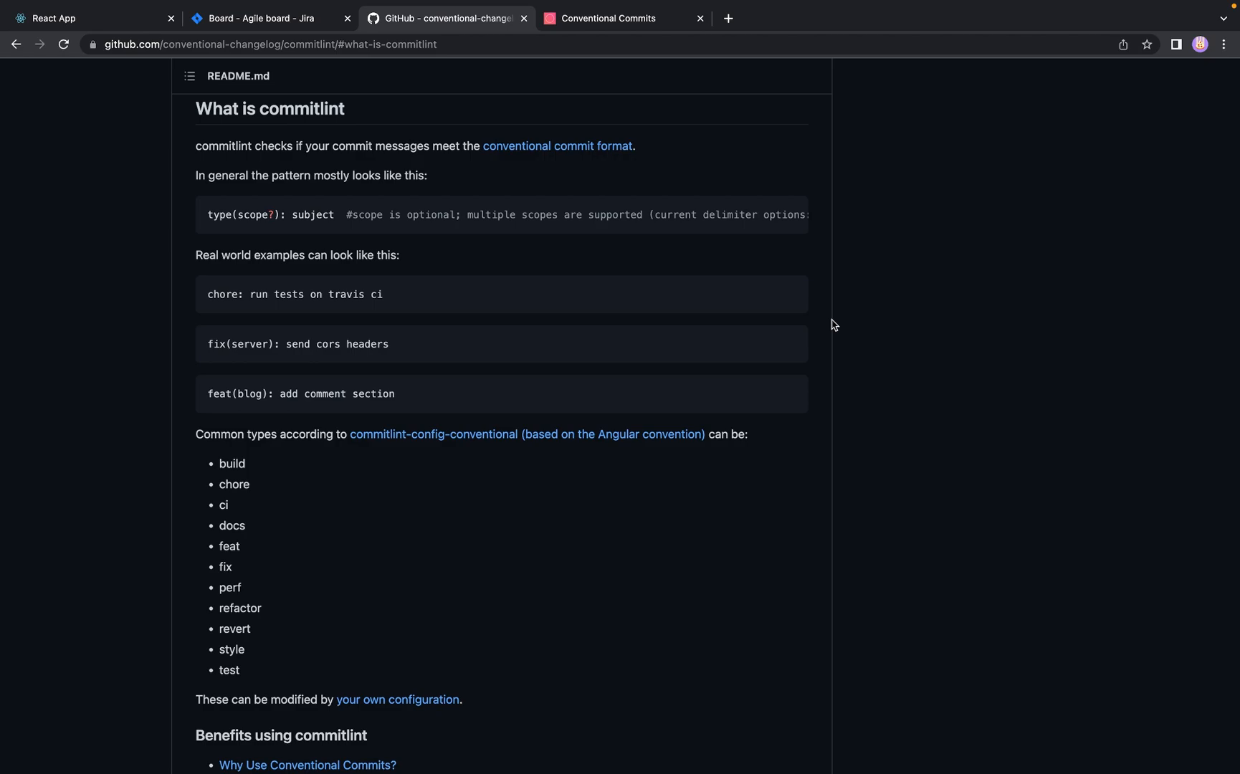
mouse_move(728, 156)
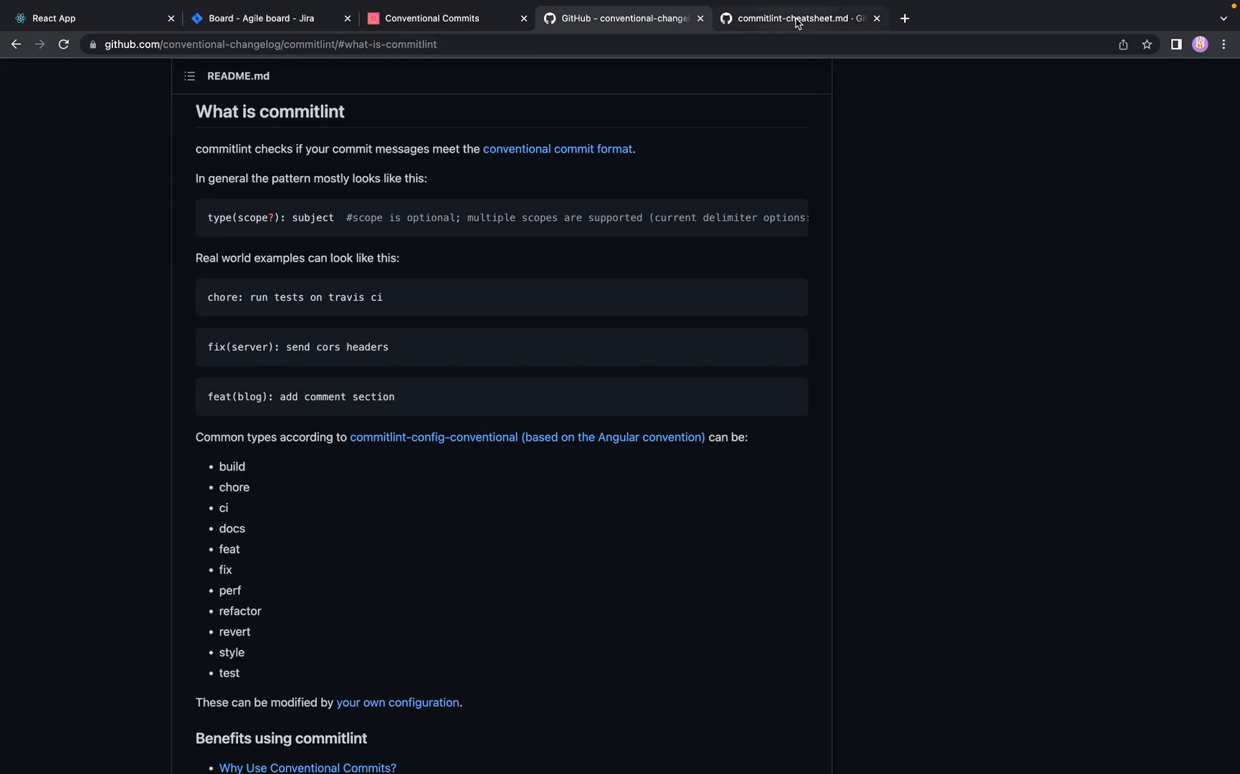
left_click(795, 18)
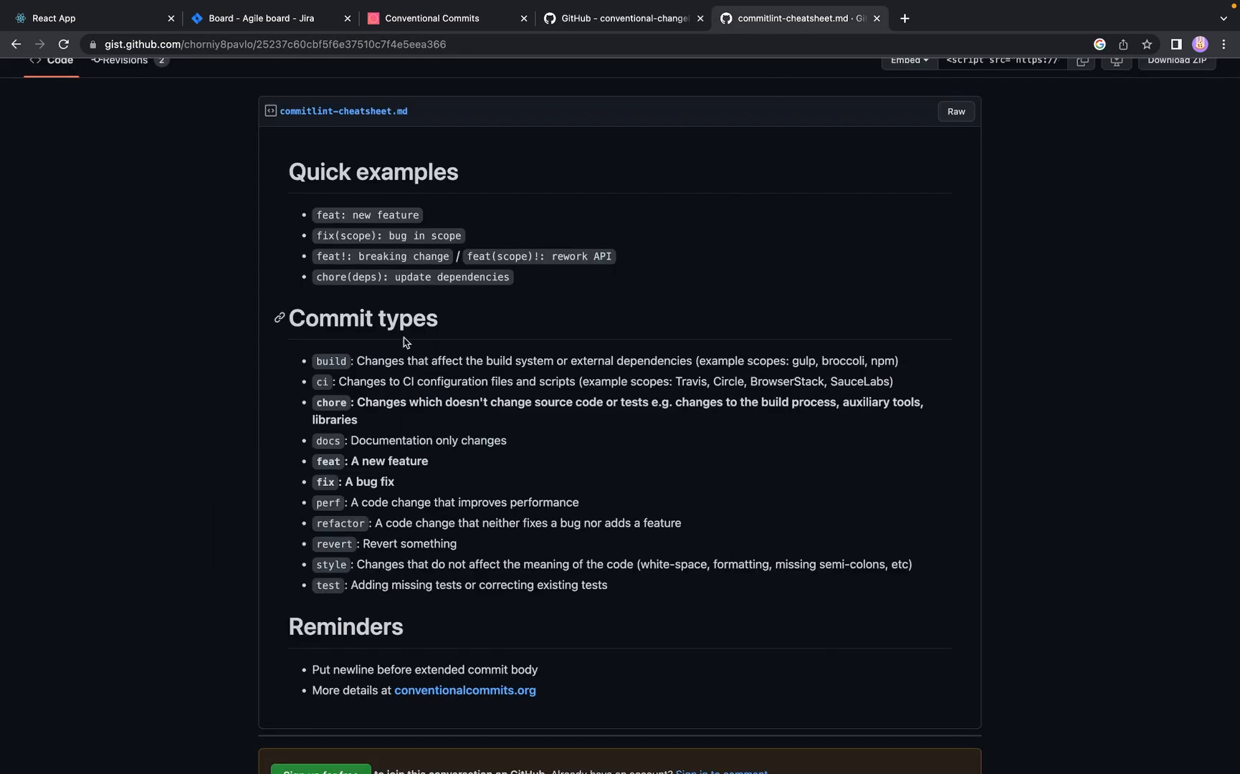
mouse_move(343, 236)
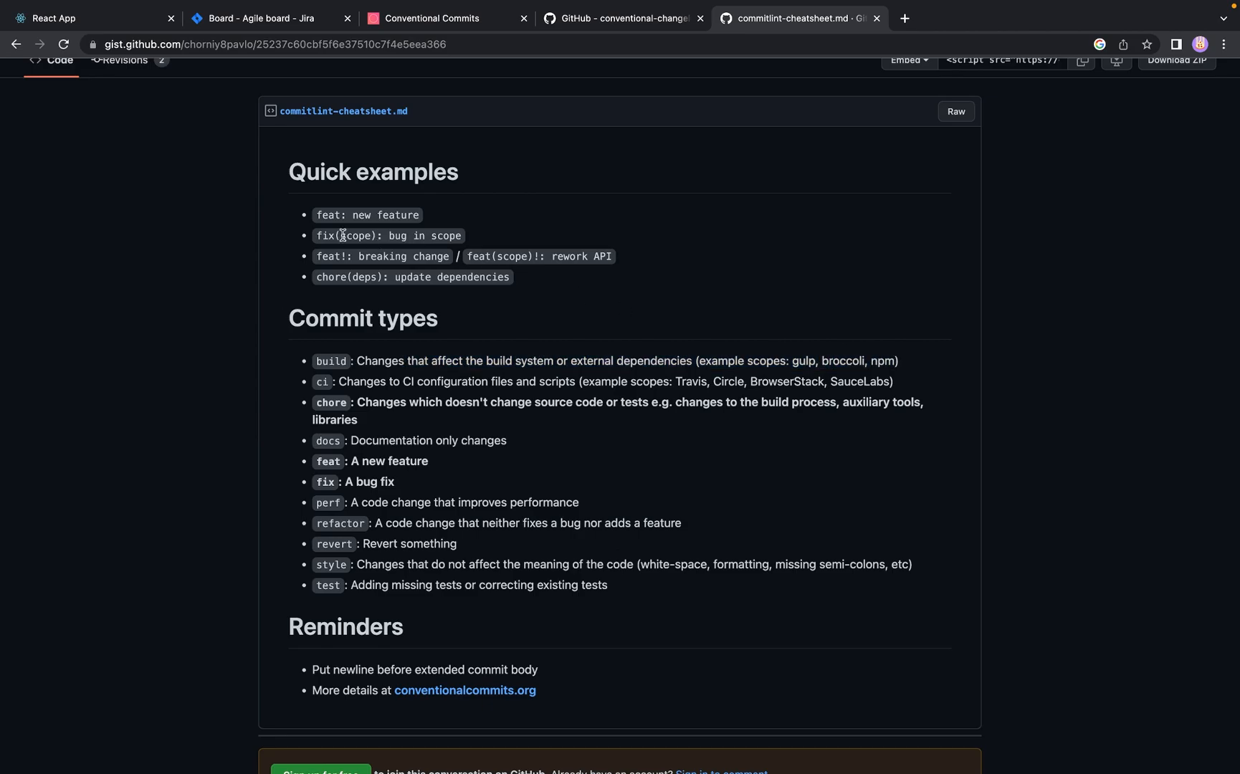
mouse_move(552, 234)
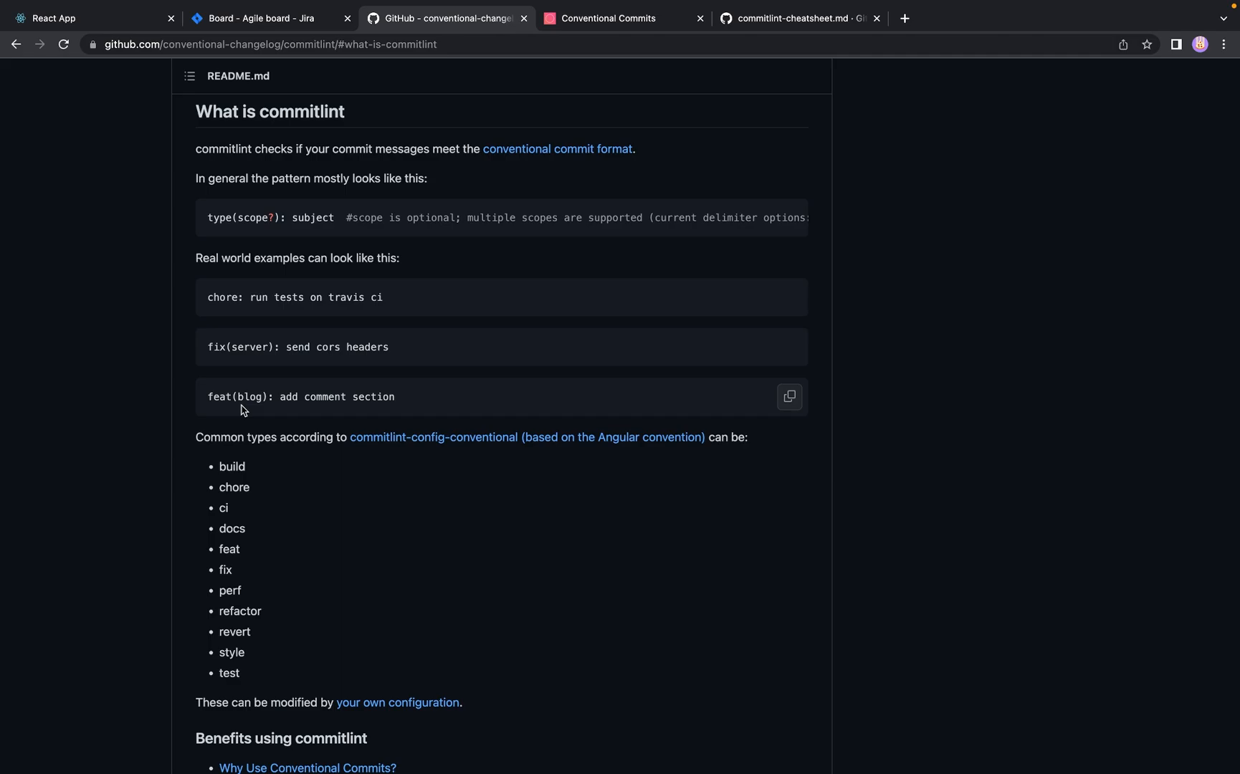
Switch to the Jira tab showing issue NFID-6 "Change title color" (make paragraphs red).
left_click(266, 17)
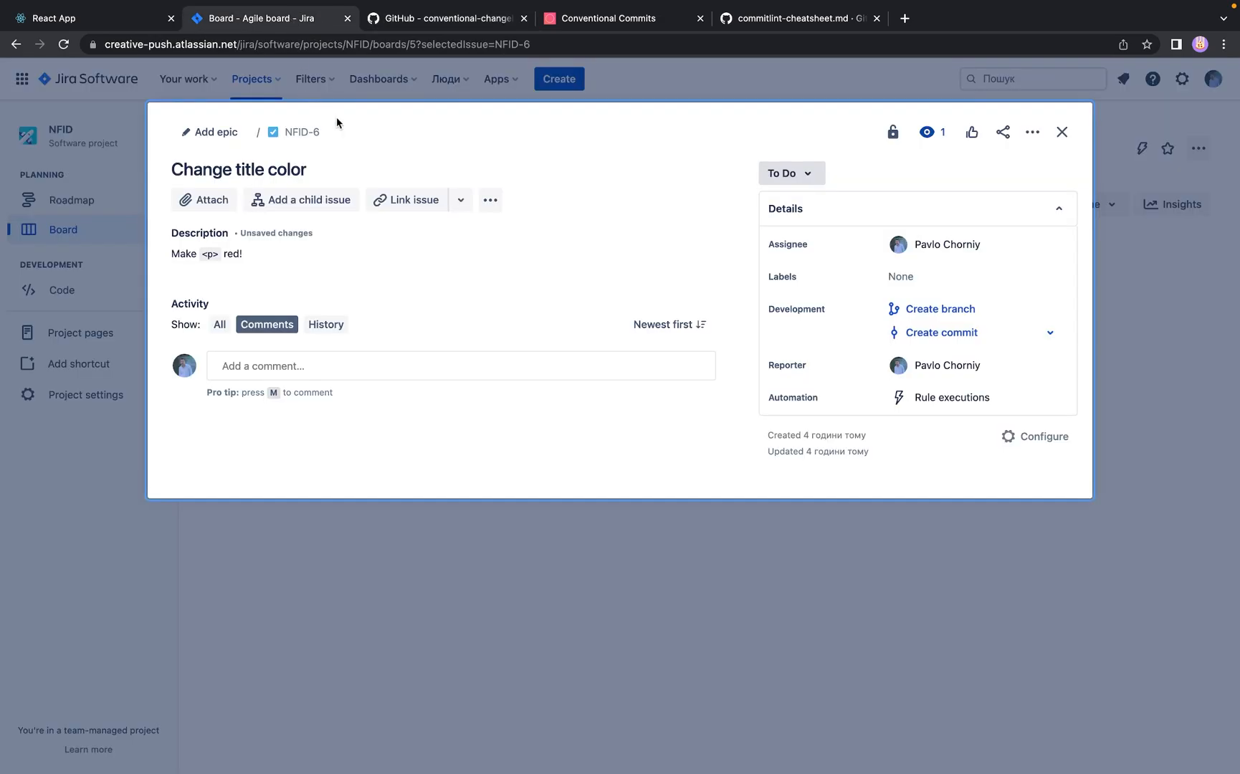
mouse_move(316, 152)
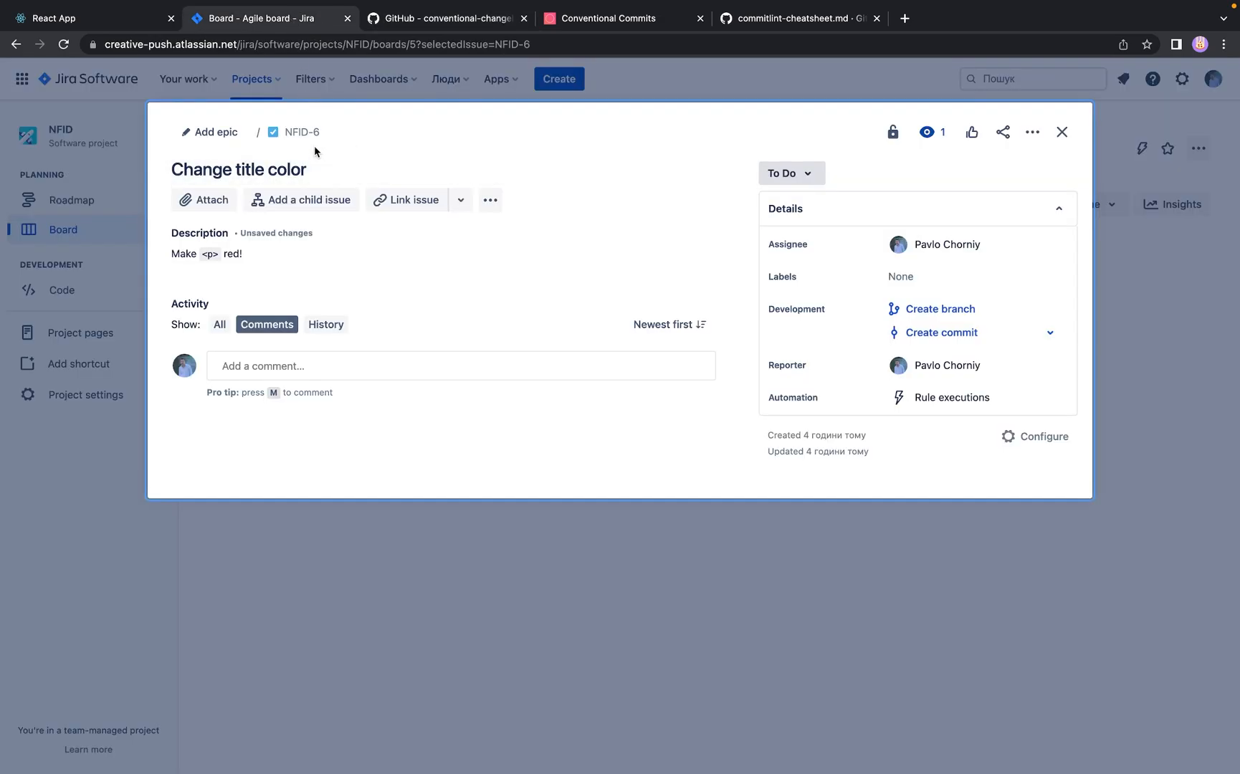
mouse_move(270, 148)
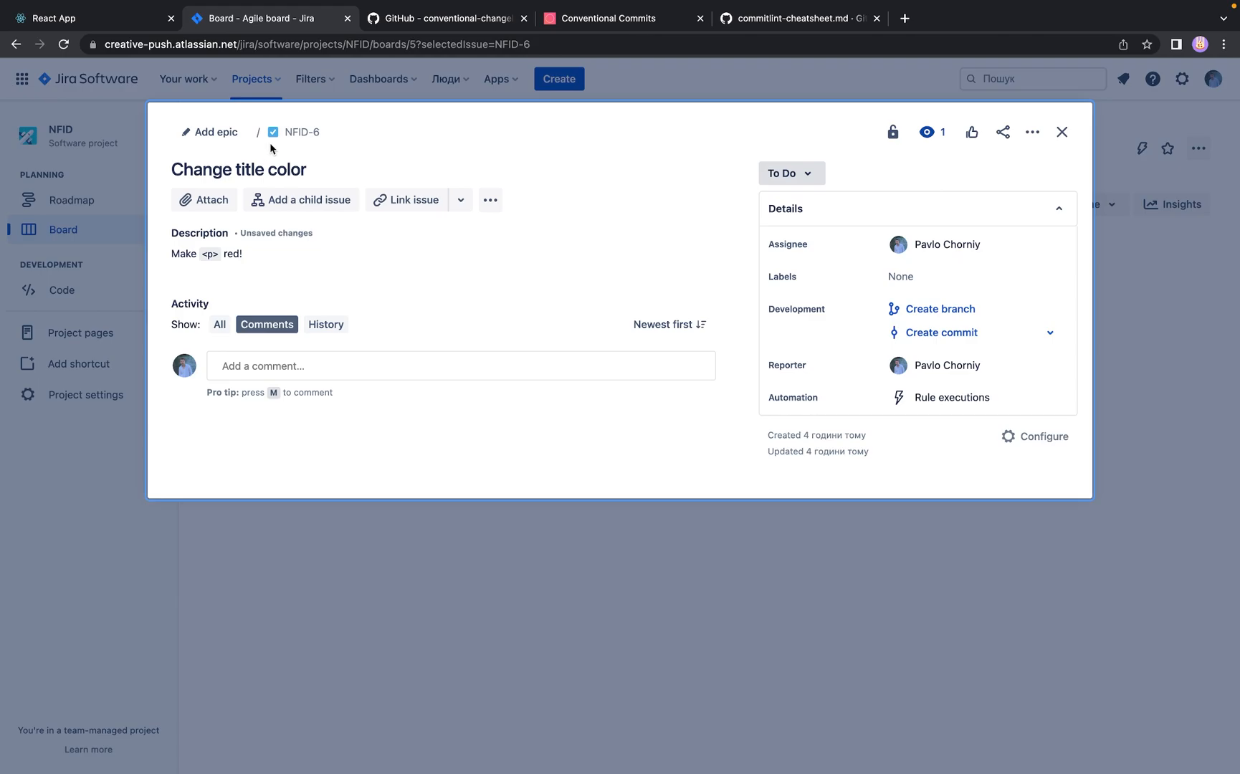
mouse_move(322, 154)
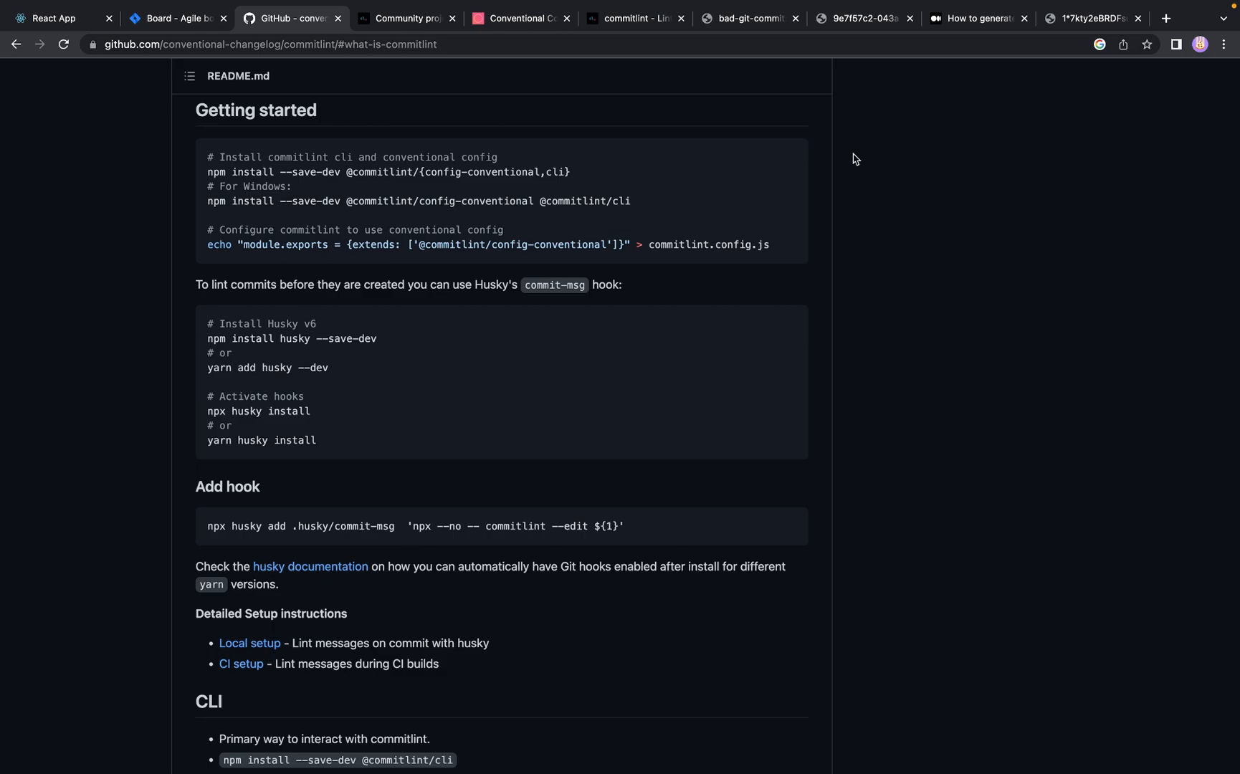
mouse_move(206, 175)
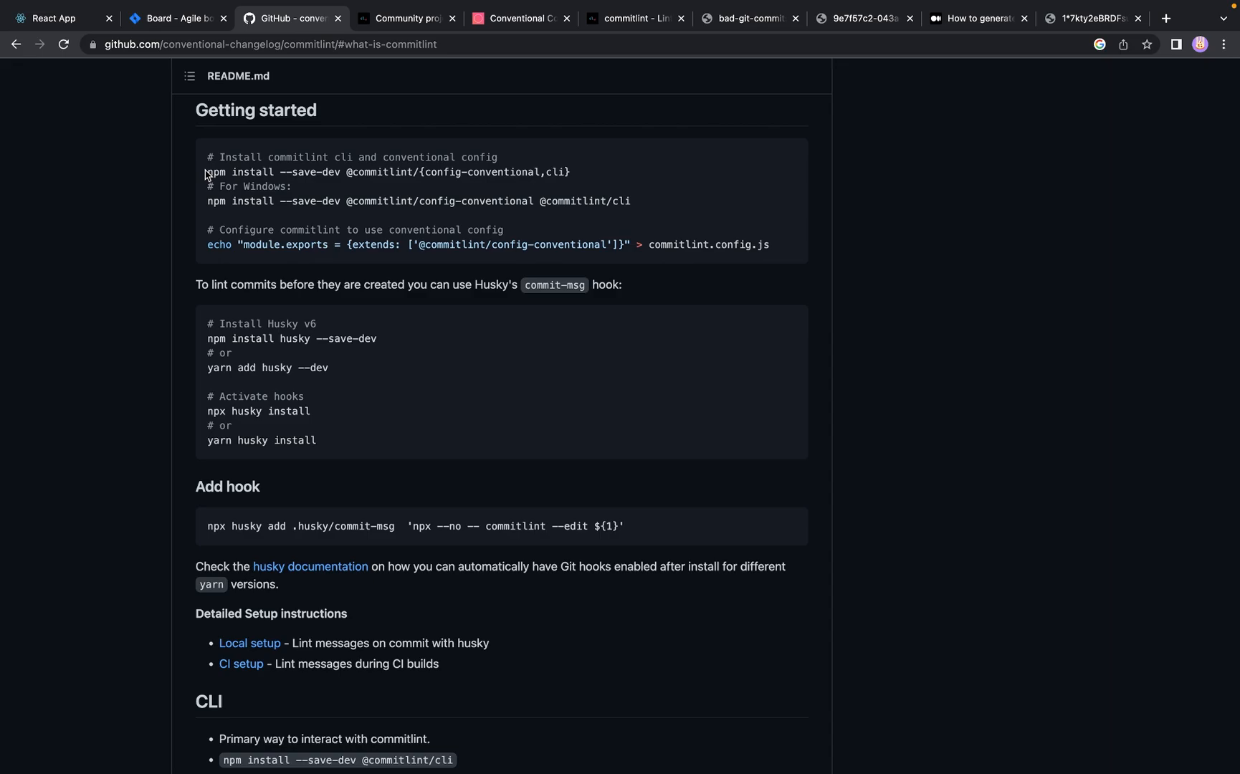
Scroll to Getting started in the commitlint README and copy the npm install command.
scroll("down", 3)
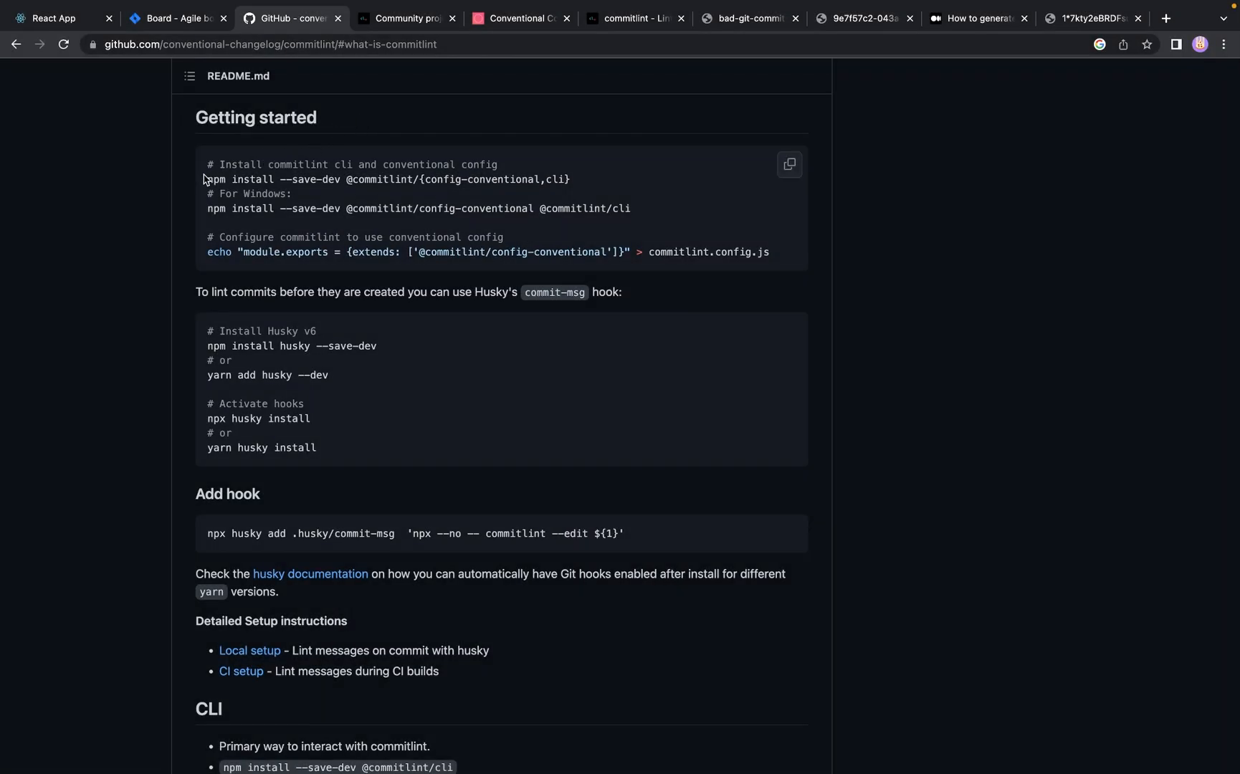
right_click(388, 179)
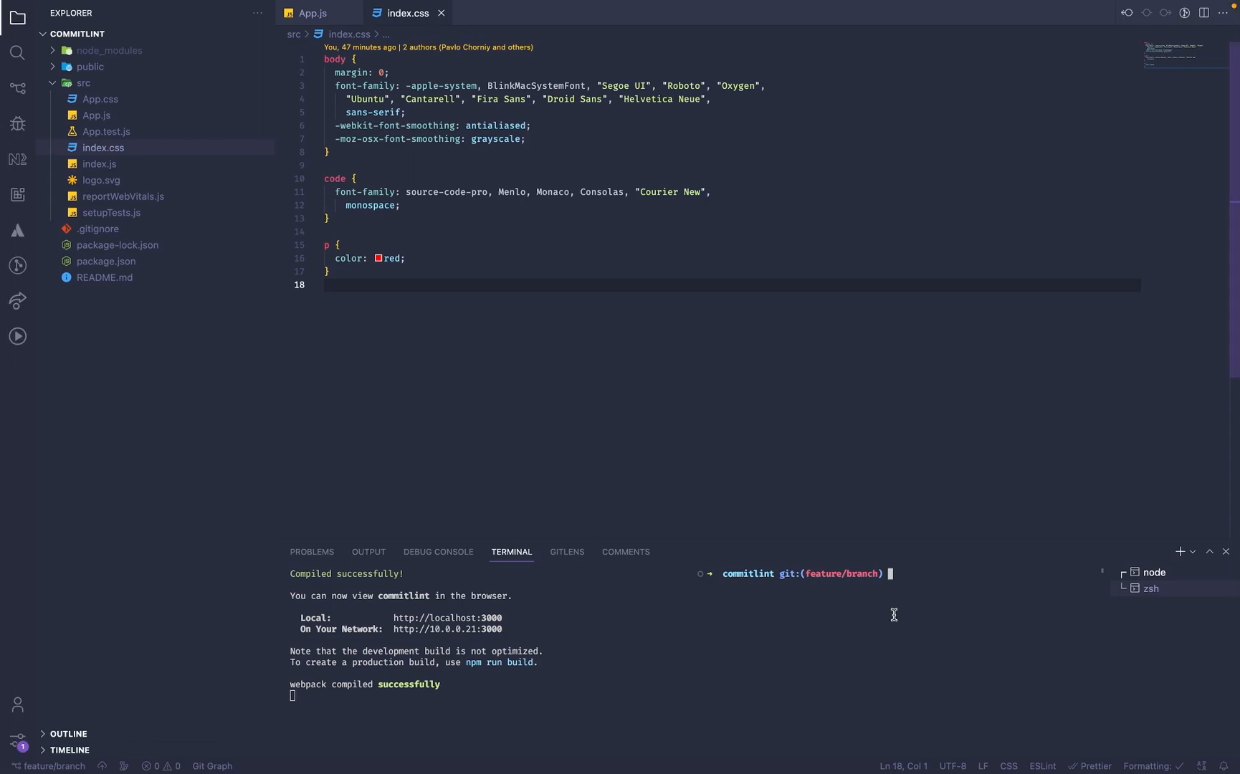
type("npm install --save-dev @commitlint/{config-conventional,cli}")
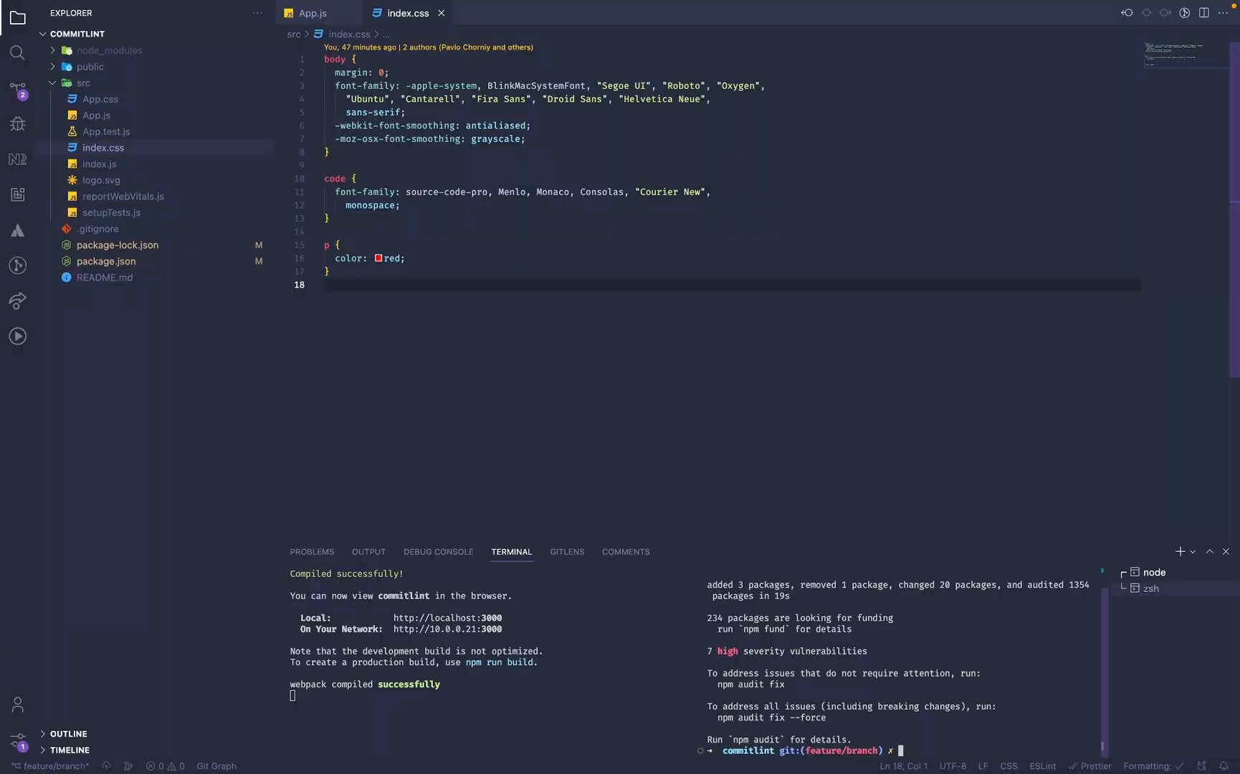
Copy the echo module.exports command from GitHub and run it to write commitlint.config.js.
type("5")
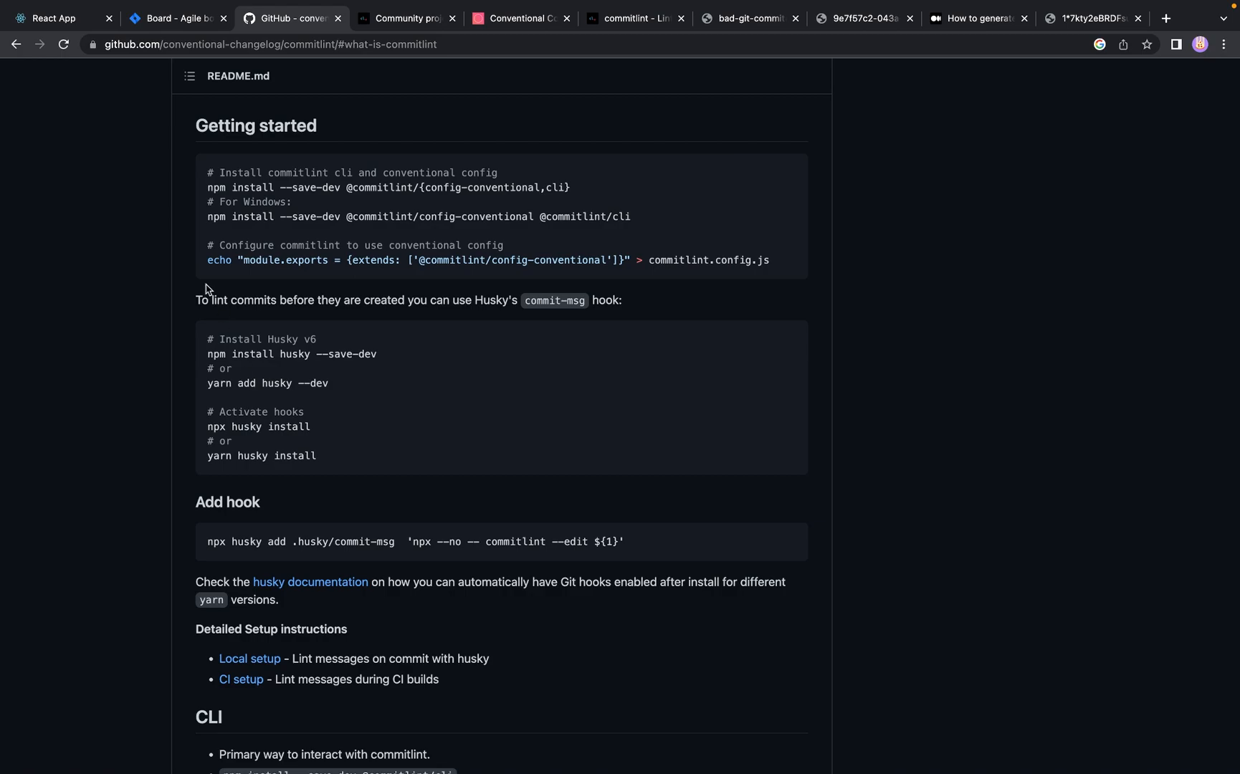
triple_click(488, 260)
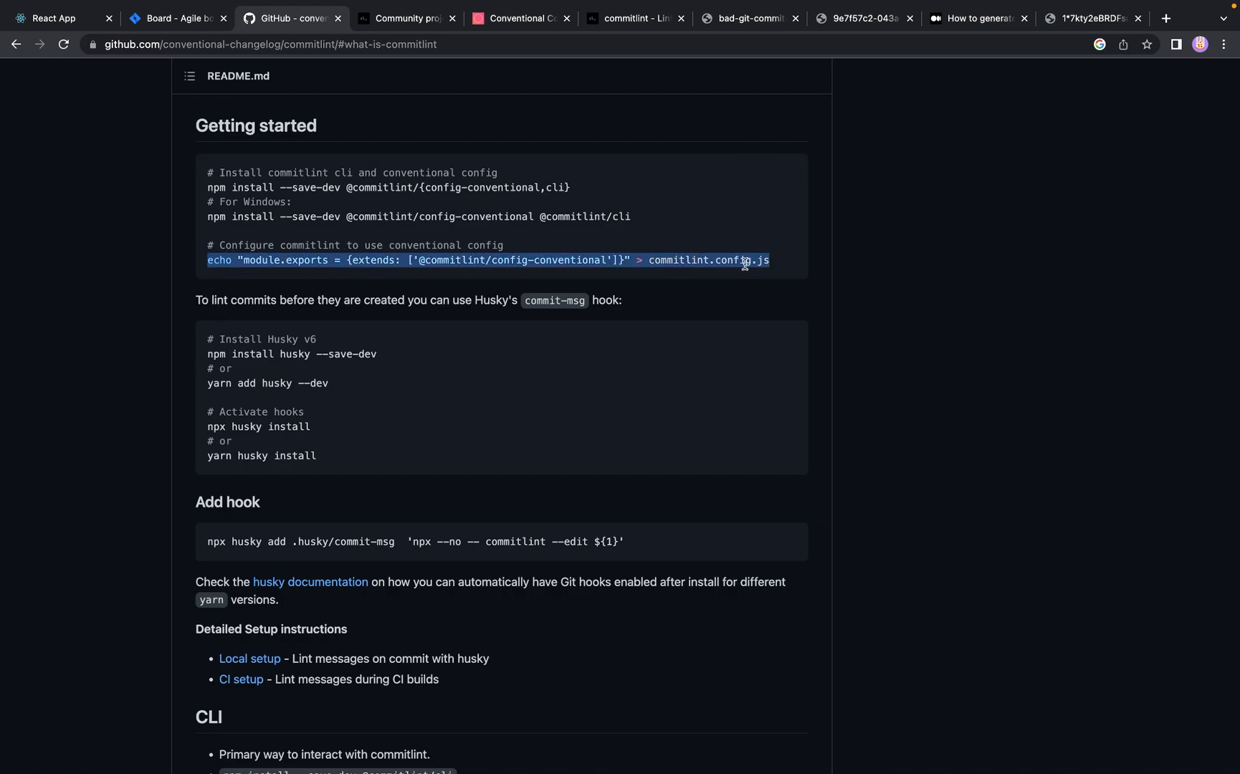
mouse_move(752, 237)
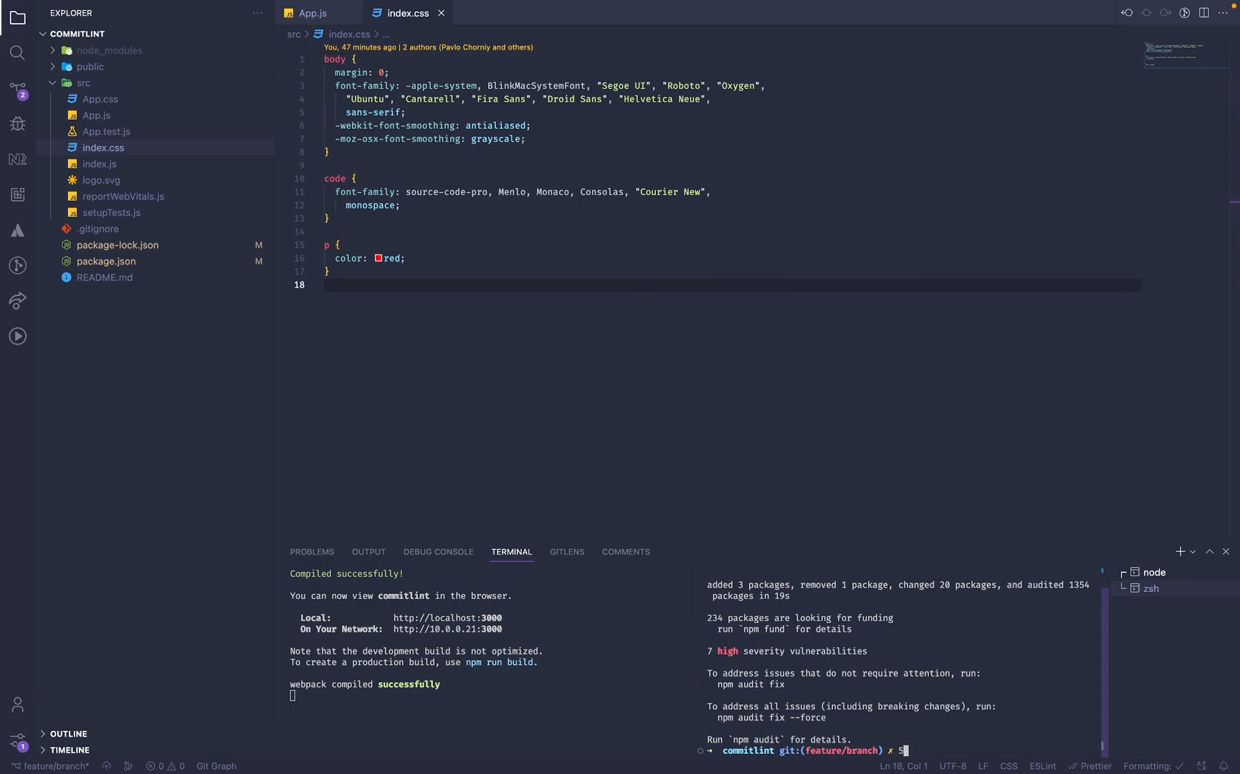
type("echo \"module.exports = {extends: ['@commitlint/config-conventional']}\" > commitlint.config.js")
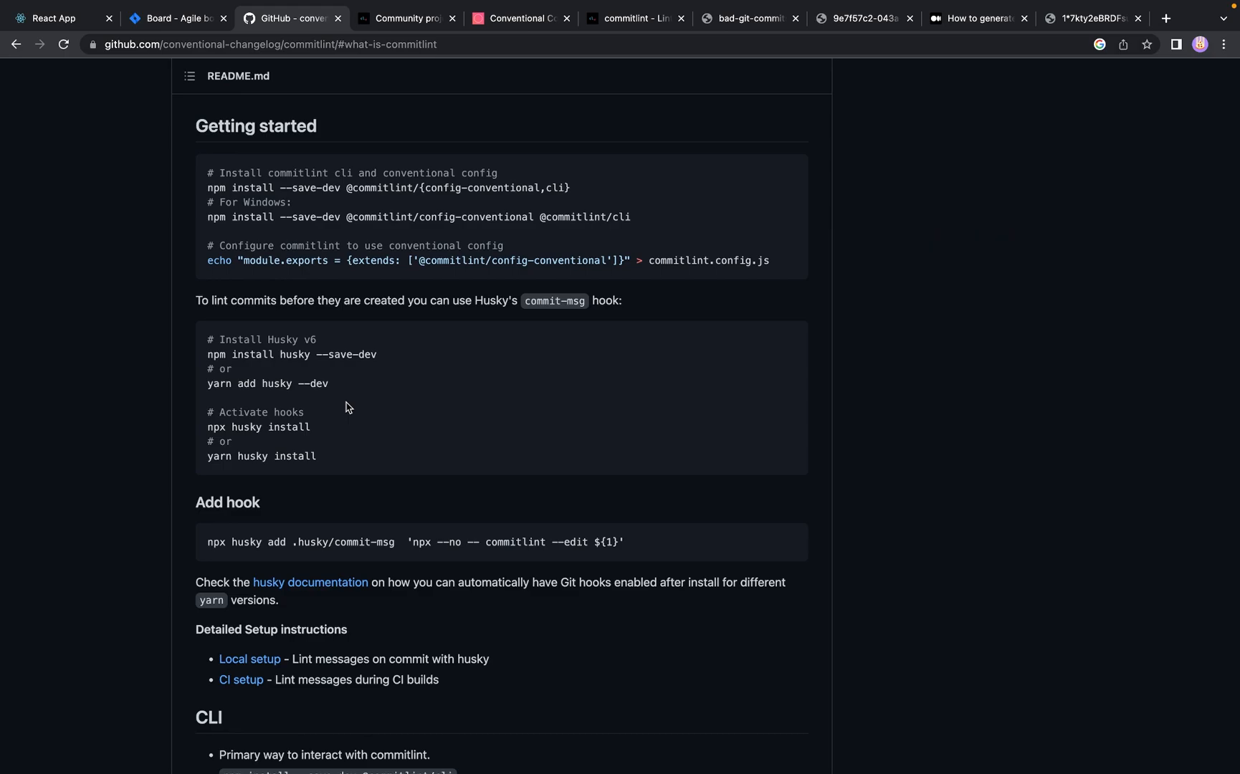
mouse_move(211, 362)
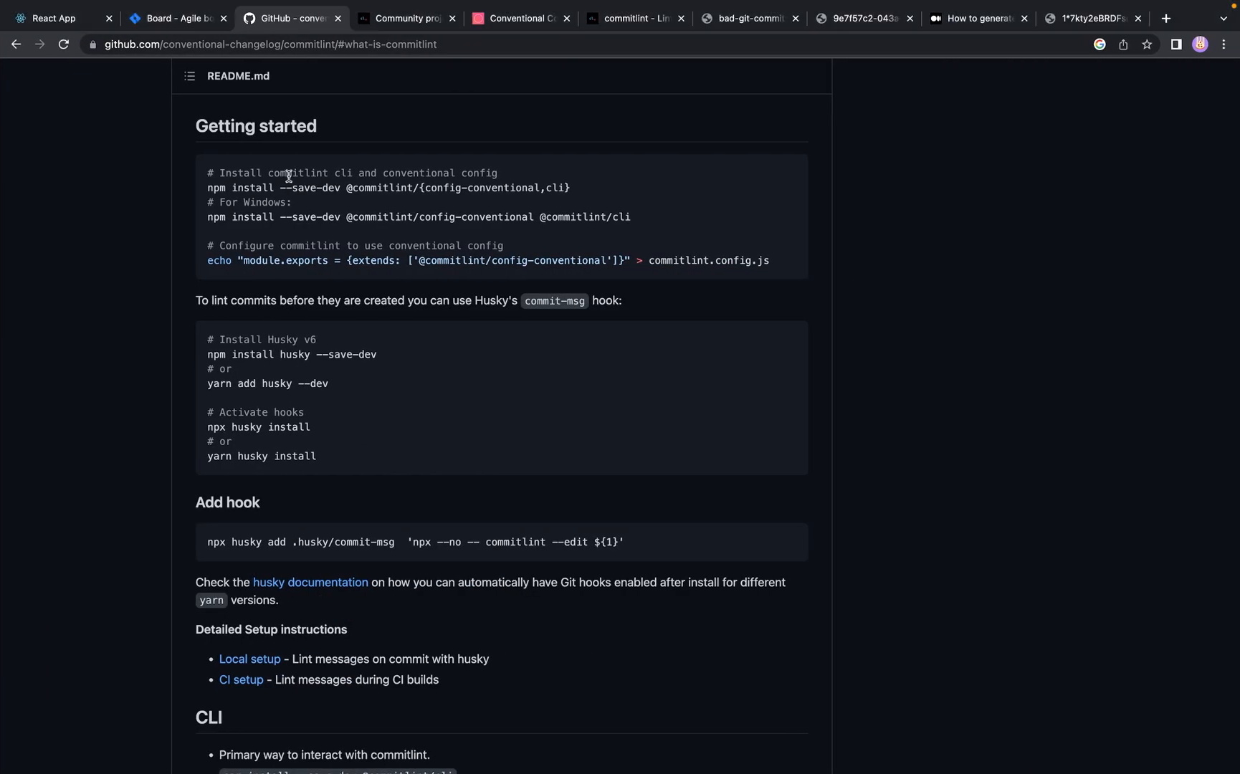
Run npx husky install and add the .husky/commit-msg hook running commitlint --edit.
double_click(258, 427)
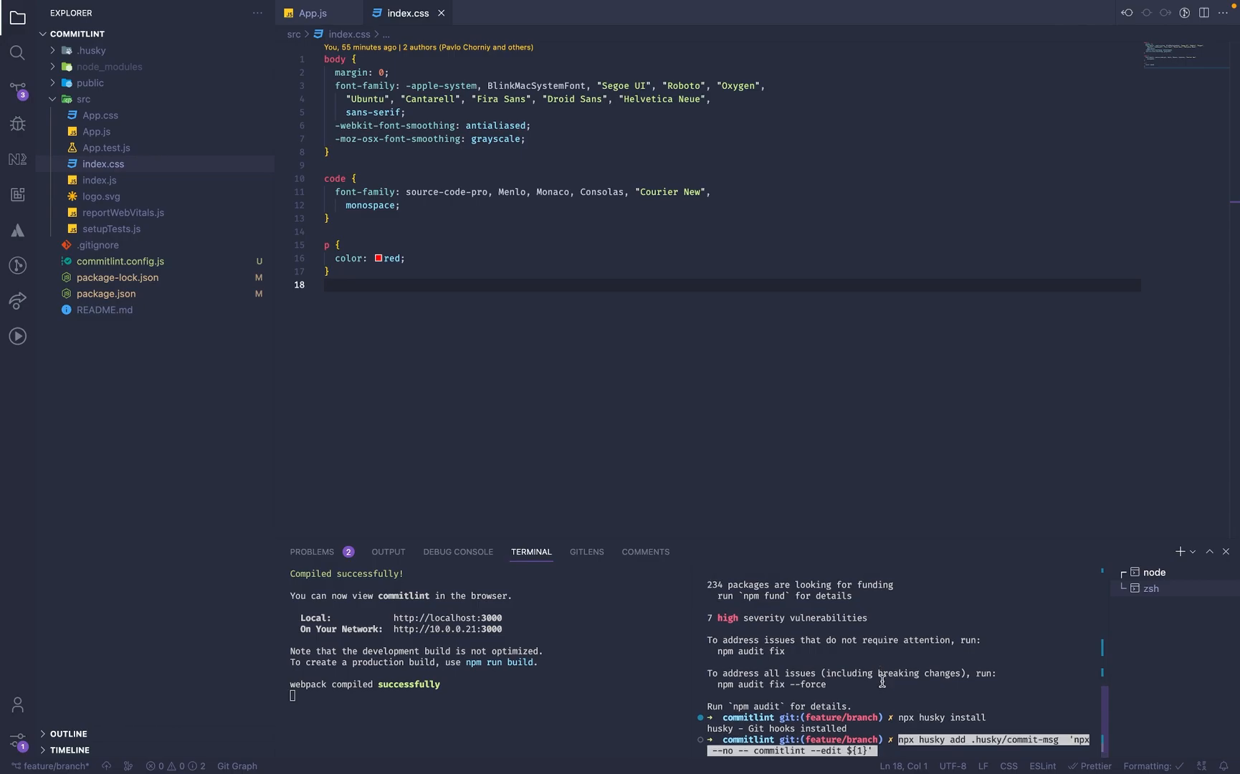
key("Return")
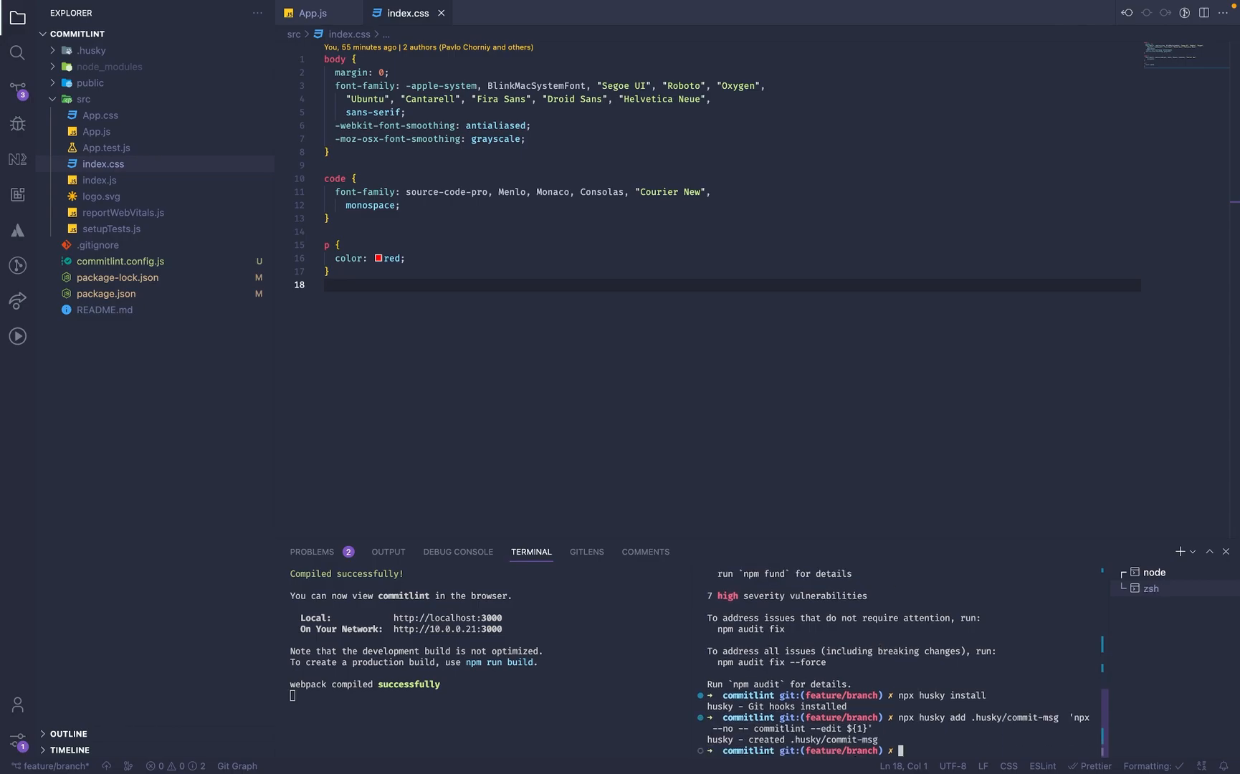